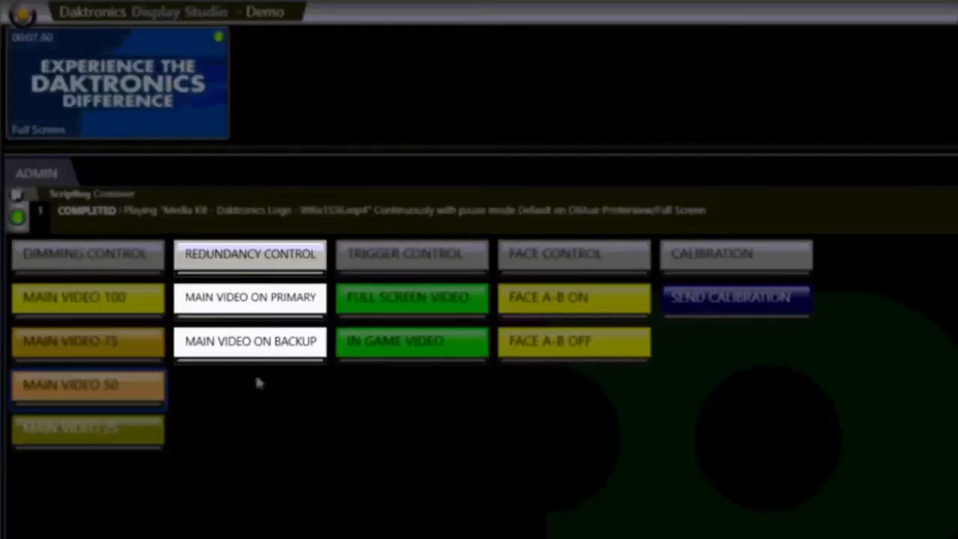
- Start a new button that controls VP/DI-6000 on display 10.26.44.166
{"action": "left_click", "coordinate": [411, 255]}
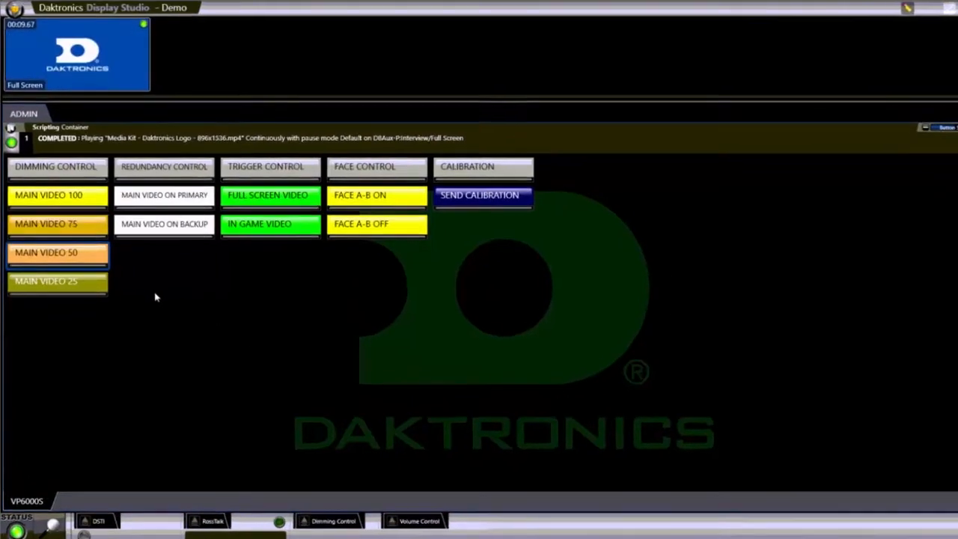
{"action": "right_click", "coordinate": [157, 298]}
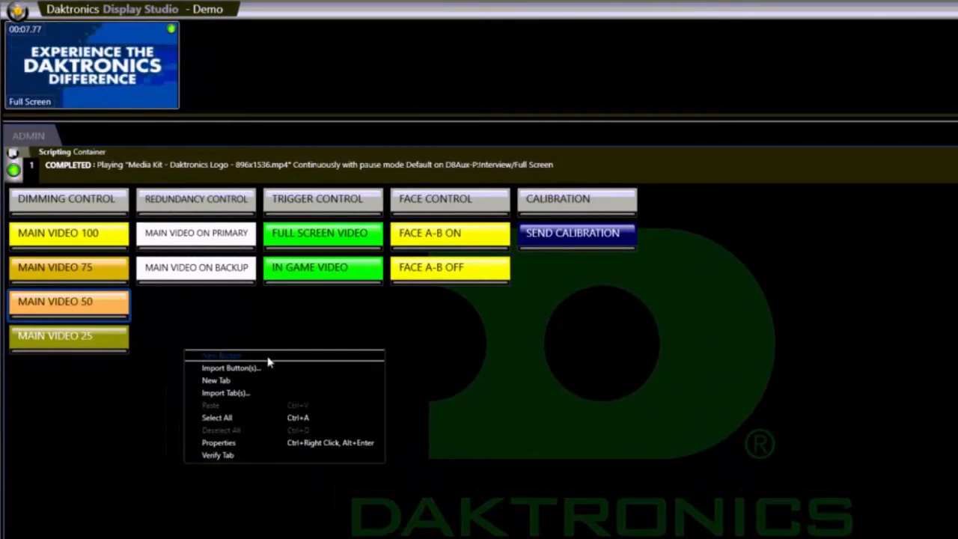
{"action": "left_click", "coordinate": [230, 368]}
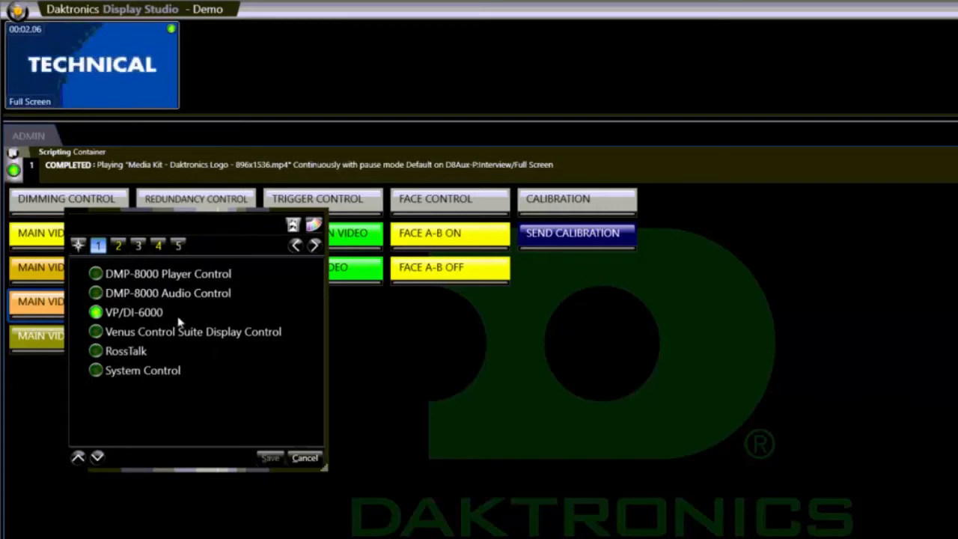
{"action": "left_click", "coordinate": [118, 246]}
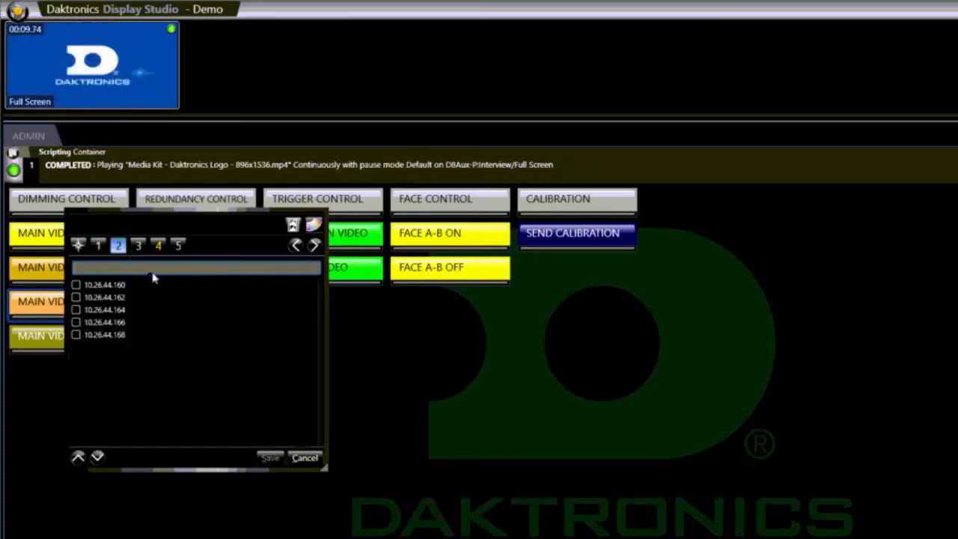
{"action": "mouse_move", "coordinate": [157, 310]}
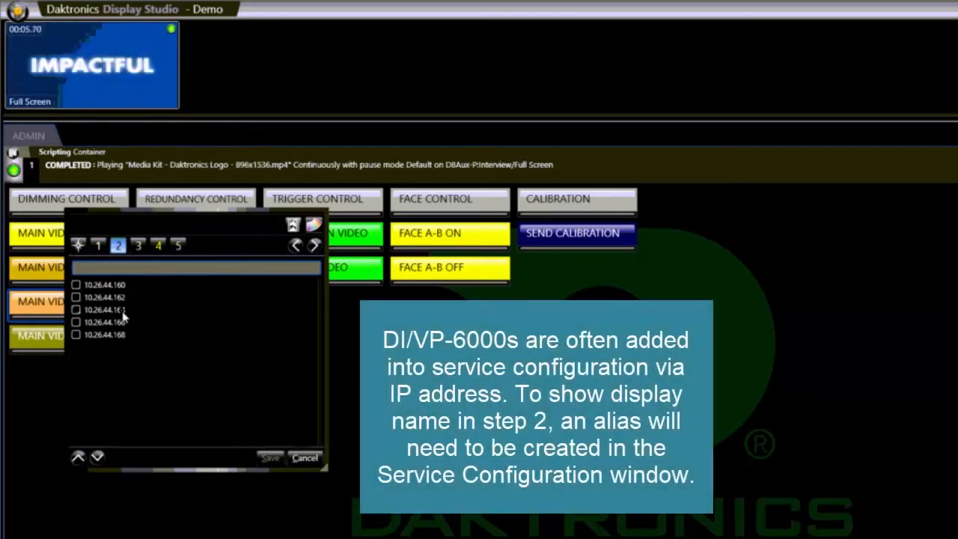
{"action": "left_click", "coordinate": [77, 323]}
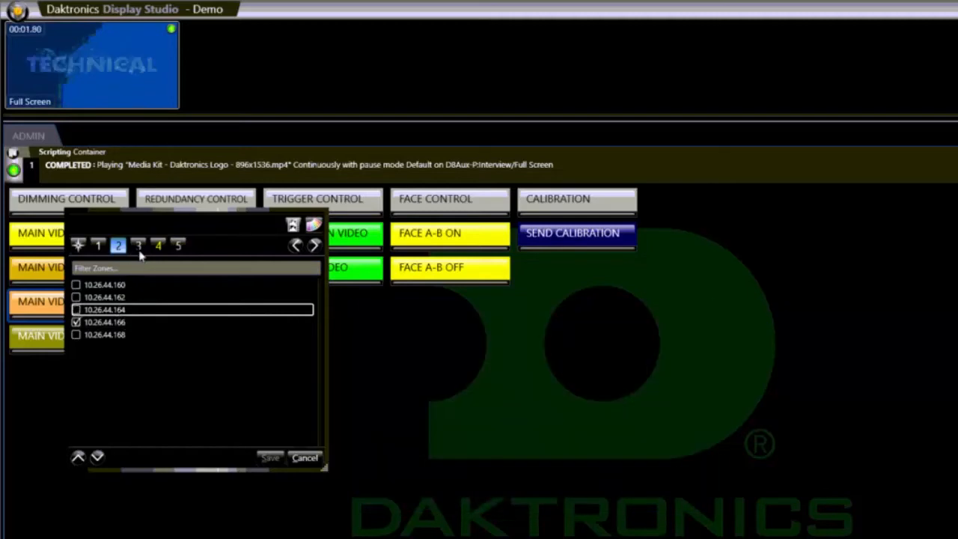
- Choose the Set Primary/Backup to Active command with Set Backup as Active
{"action": "left_click", "coordinate": [138, 244]}
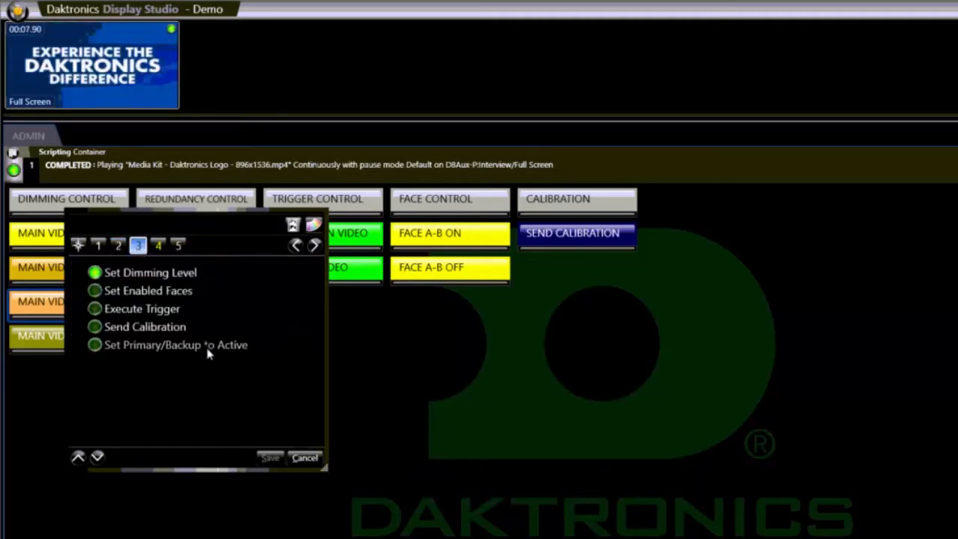
{"action": "left_click", "coordinate": [158, 246]}
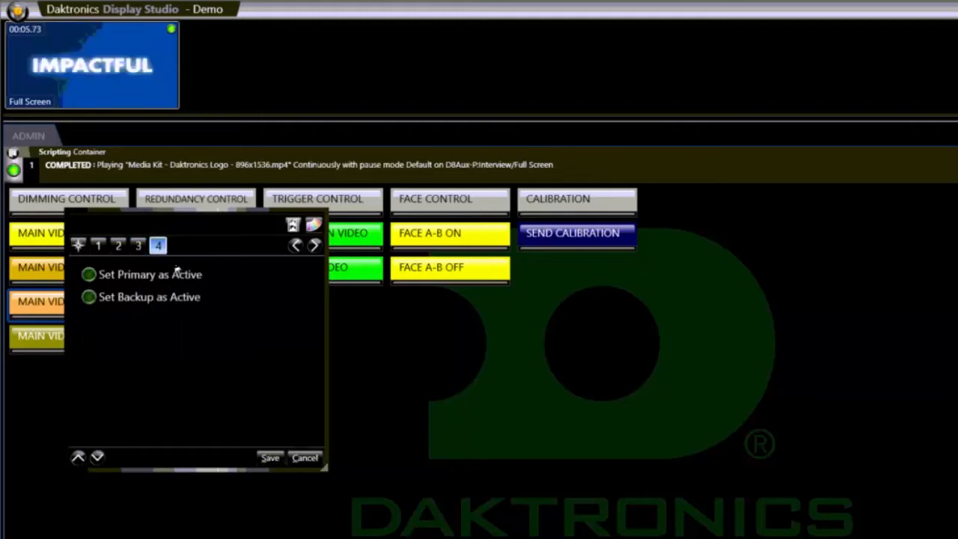
{"action": "left_click", "coordinate": [91, 297]}
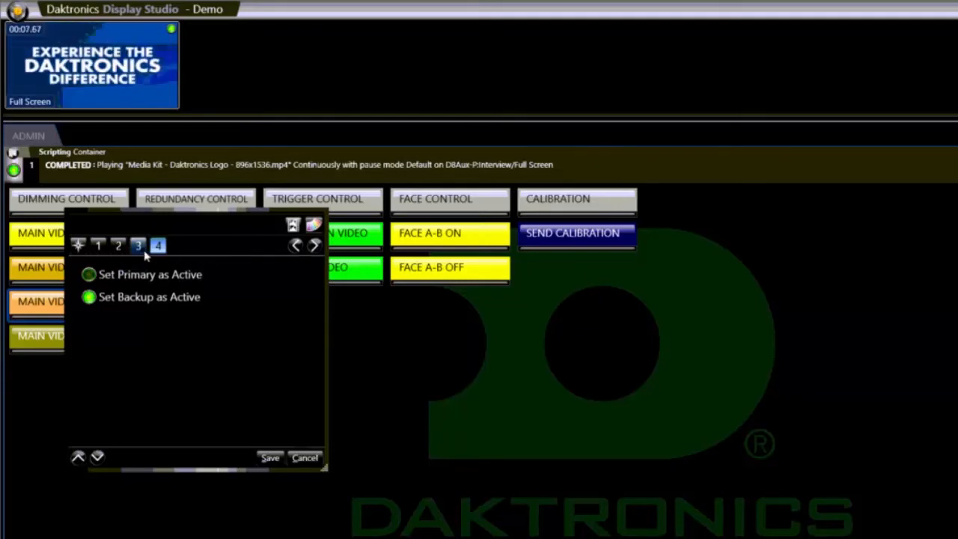
- Preview the Set Enabled Faces face options, then switch the command to Execute Trigger
{"action": "left_click", "coordinate": [137, 246]}
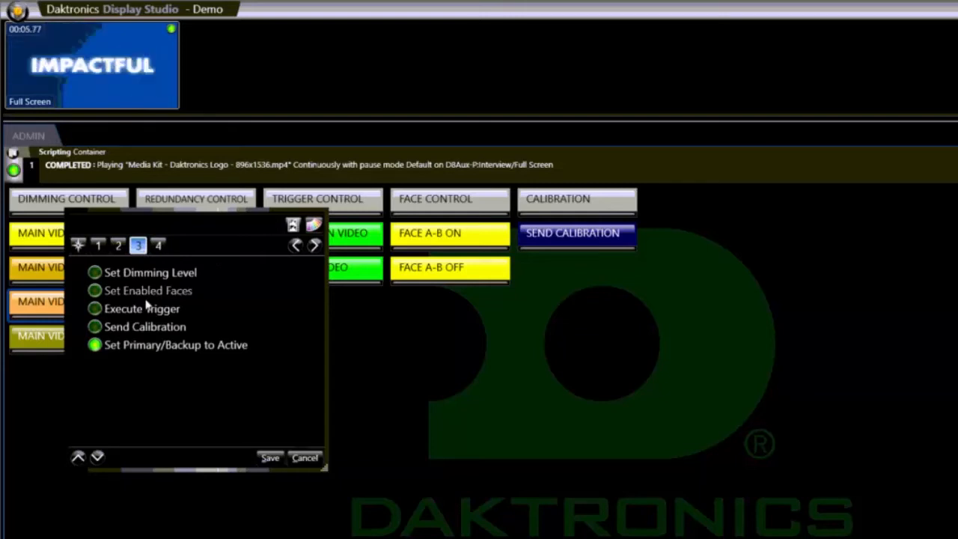
{"action": "left_click", "coordinate": [158, 246]}
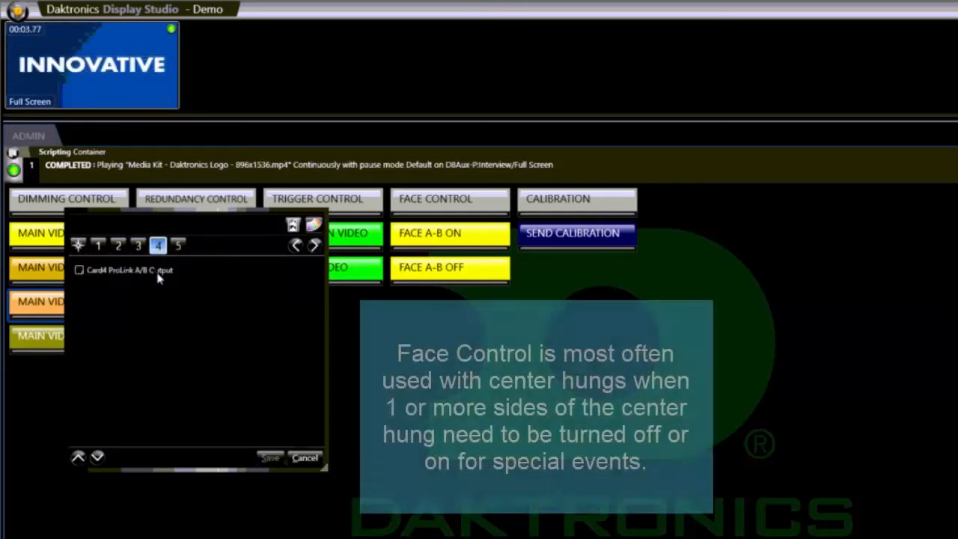
{"action": "left_click", "coordinate": [177, 246]}
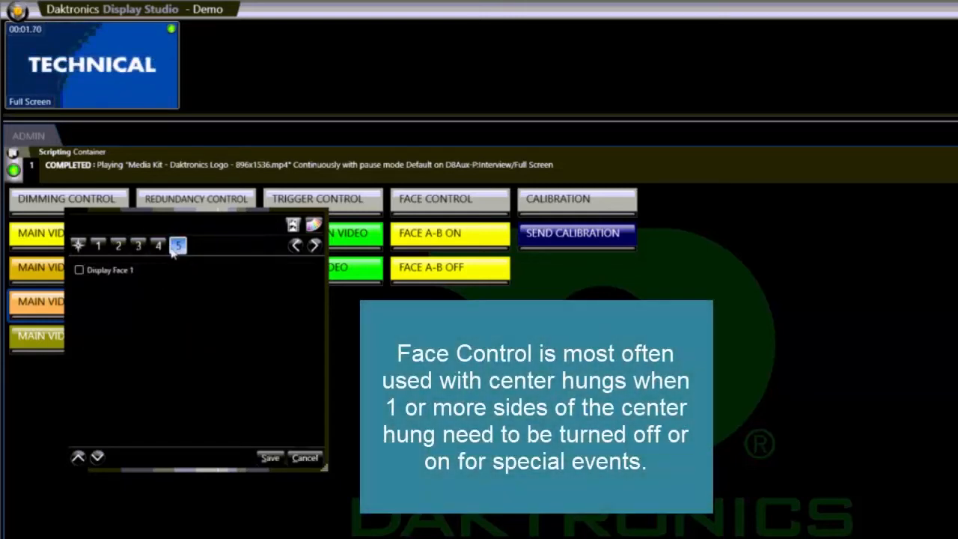
{"action": "left_click", "coordinate": [137, 246]}
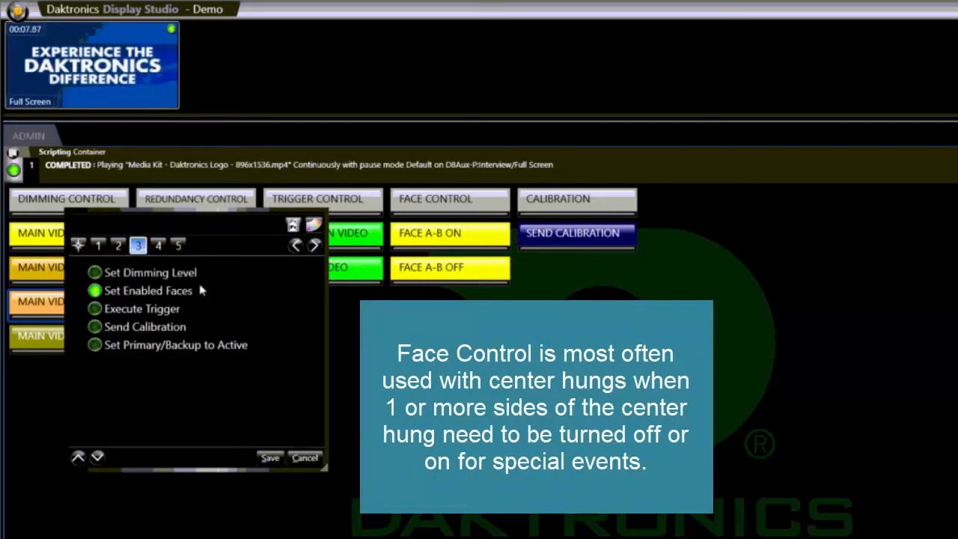
{"action": "mouse_move", "coordinate": [212, 288]}
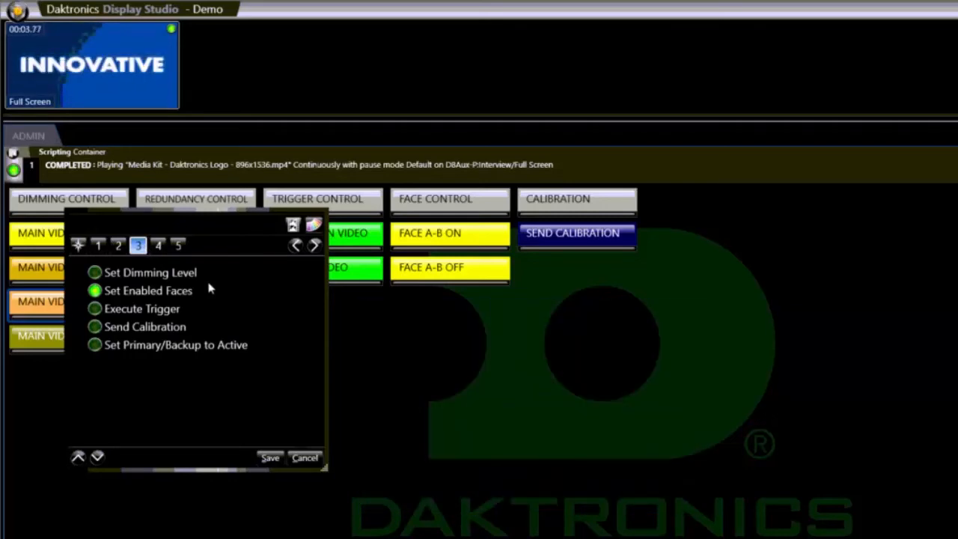
{"action": "left_click", "coordinate": [95, 327]}
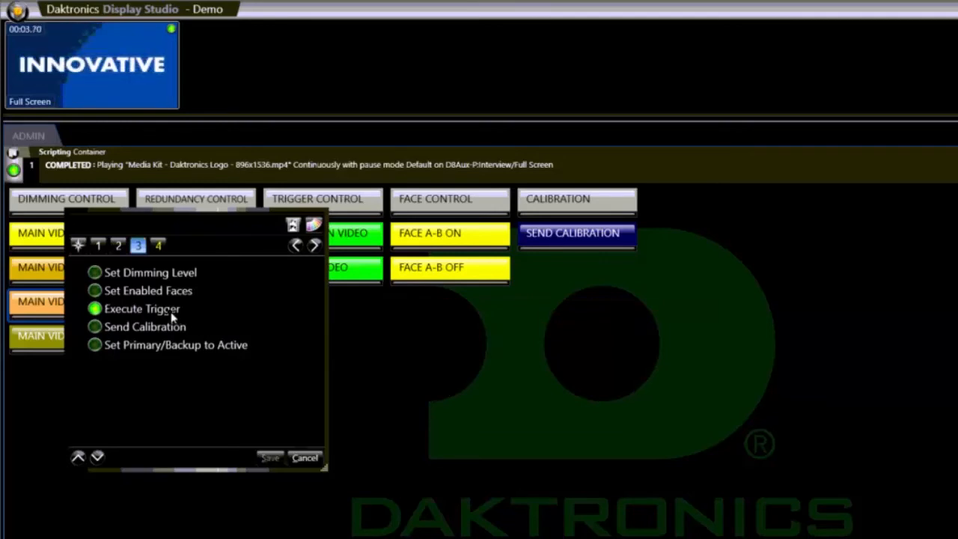
- Tick triggers FullscreenA and PIPA_Source_A in the Main VPEngine trigger list
{"action": "left_click", "coordinate": [158, 245]}
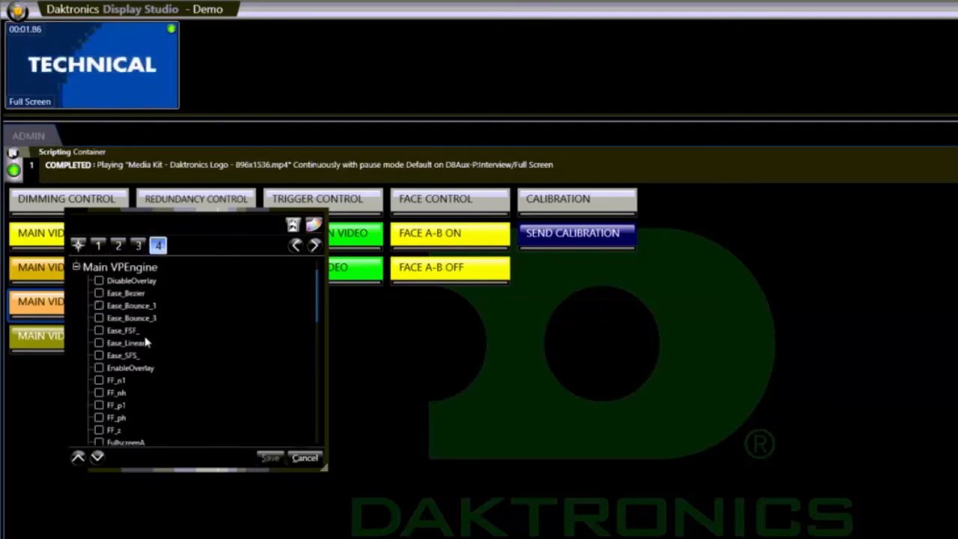
{"action": "scroll", "scroll_direction": "down", "scroll_amount": 3}
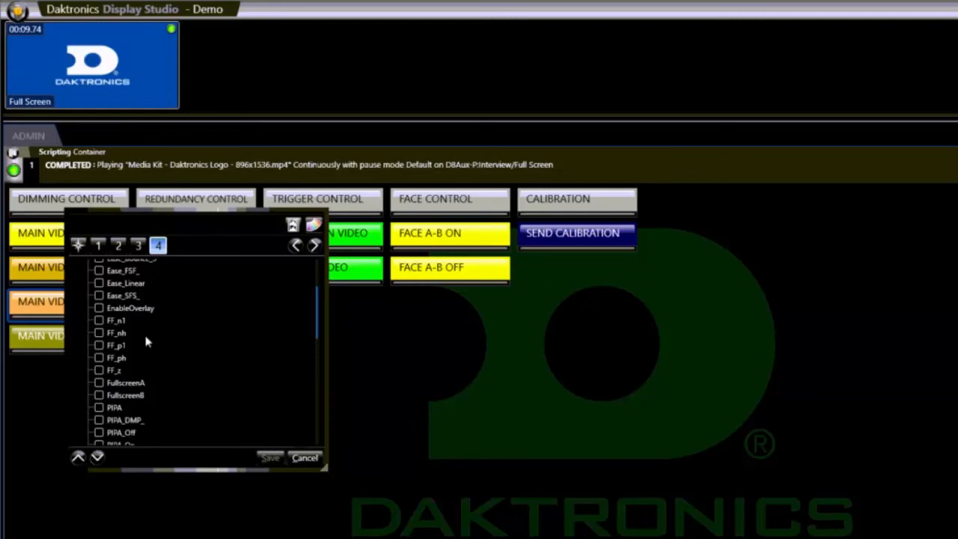
{"action": "left_click", "coordinate": [98, 350]}
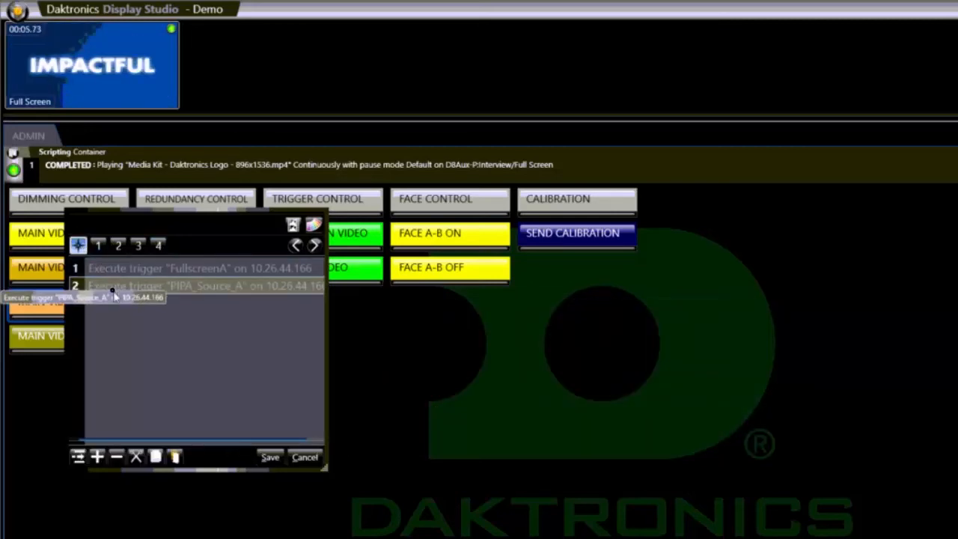
{"action": "left_click", "coordinate": [137, 245]}
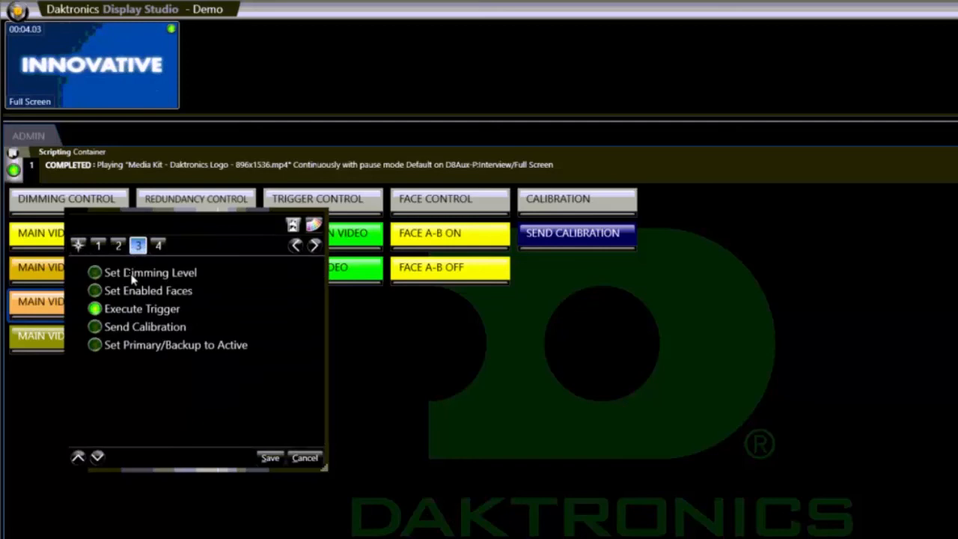
- Try Set Dimming Level, sliding the level from 50 to 30 and back, then cancel discarding changes
{"action": "left_click", "coordinate": [154, 246]}
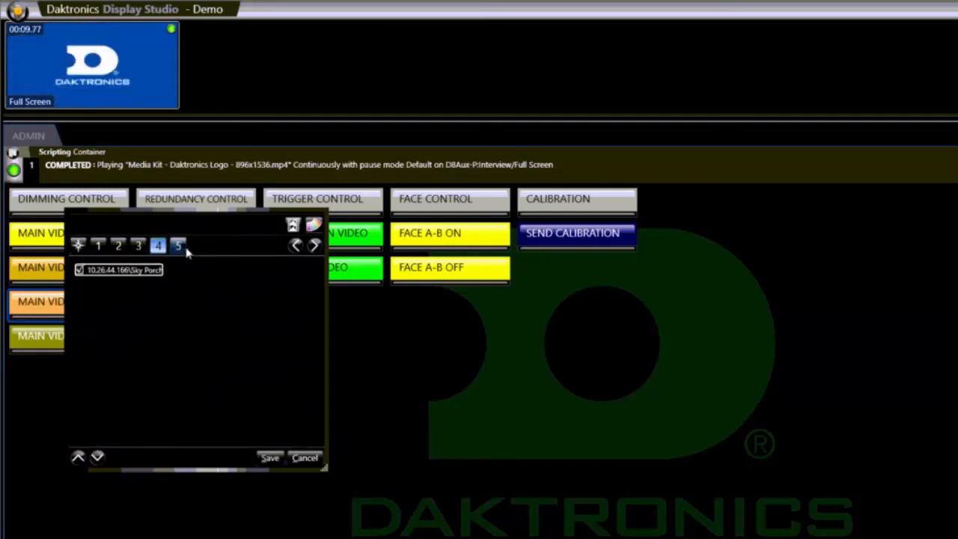
{"action": "left_click", "coordinate": [178, 245]}
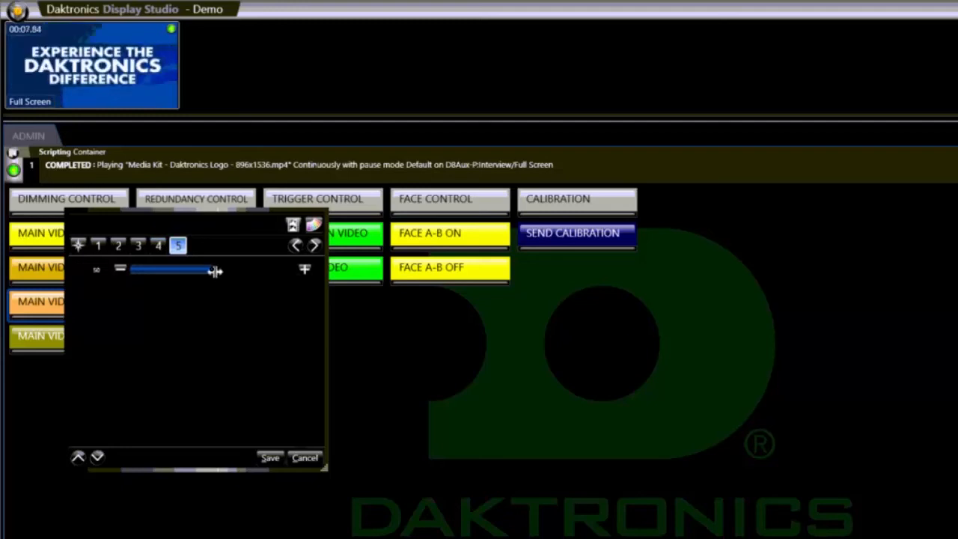
{"action": "left_click_drag", "start_coordinate": [213, 270], "coordinate": [180, 270]}
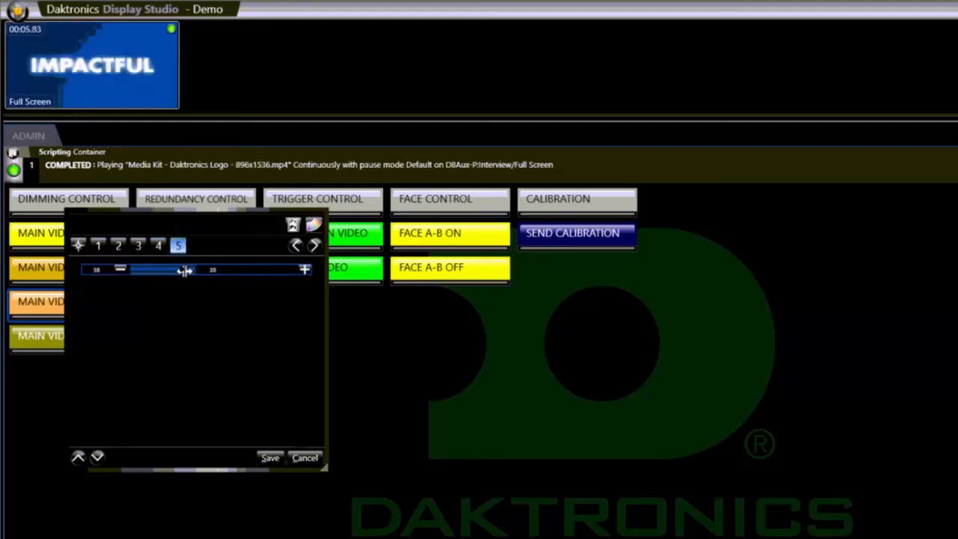
{"action": "left_click_drag", "start_coordinate": [180, 270], "coordinate": [213, 269]}
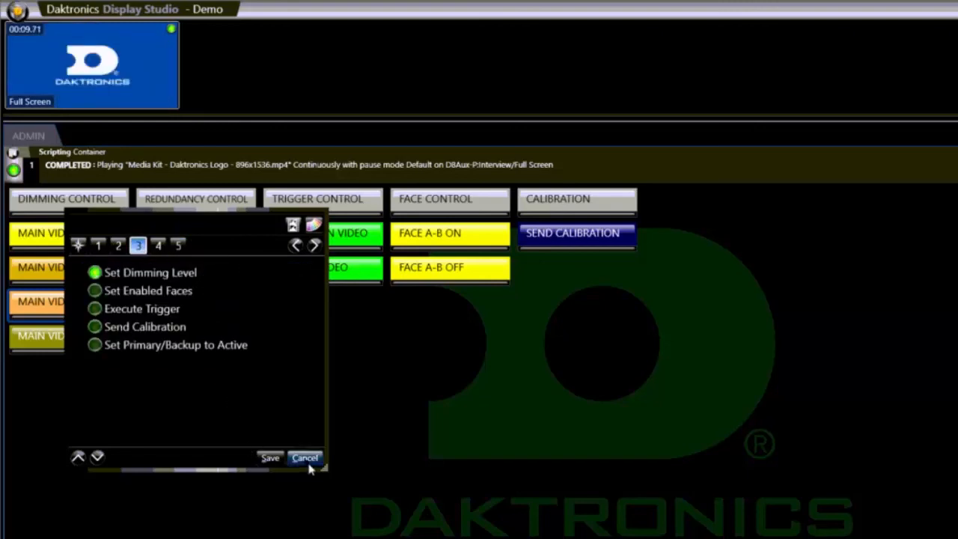
{"action": "left_click", "coordinate": [305, 457]}
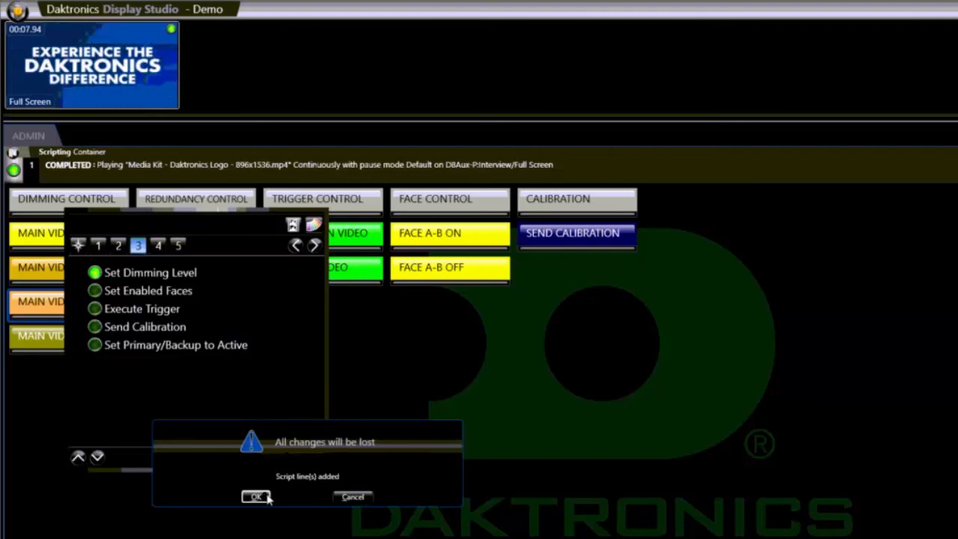
{"action": "left_click", "coordinate": [258, 497]}
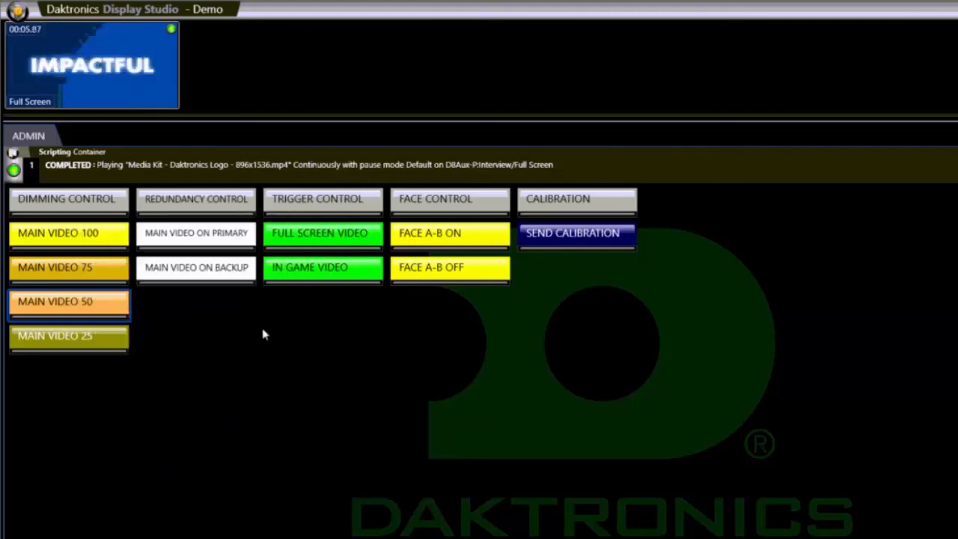